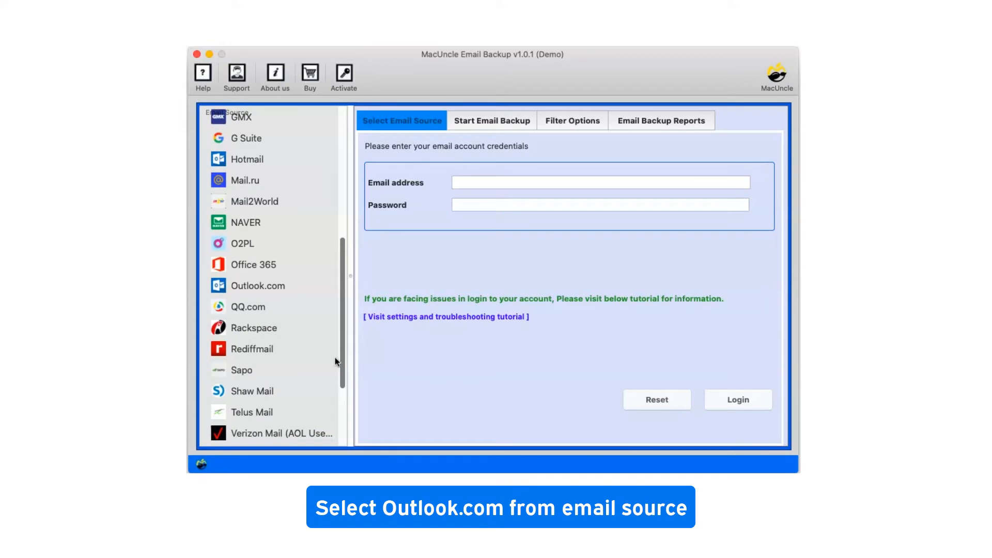
Select Outlook.com as the email source in the source list
click(258, 286)
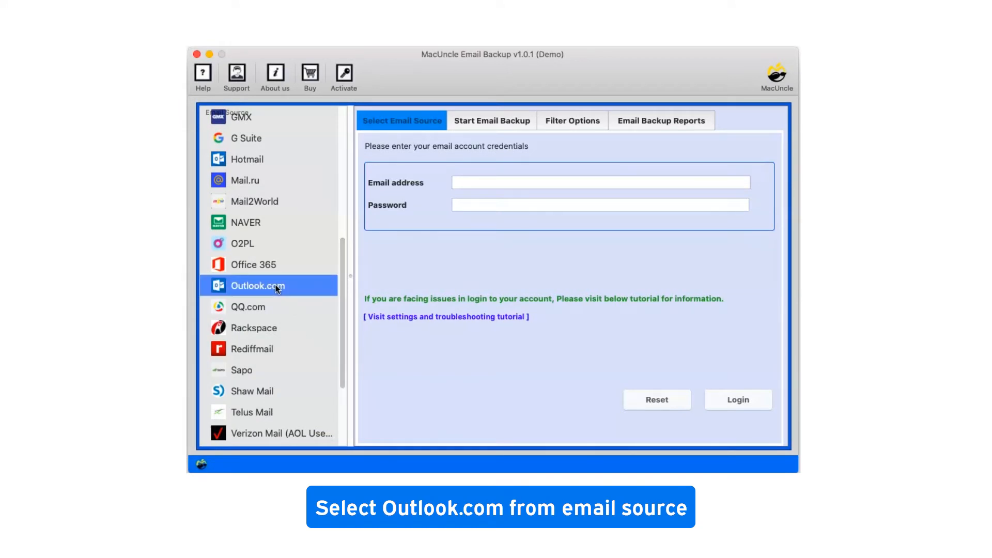
mouse_move(379, 230)
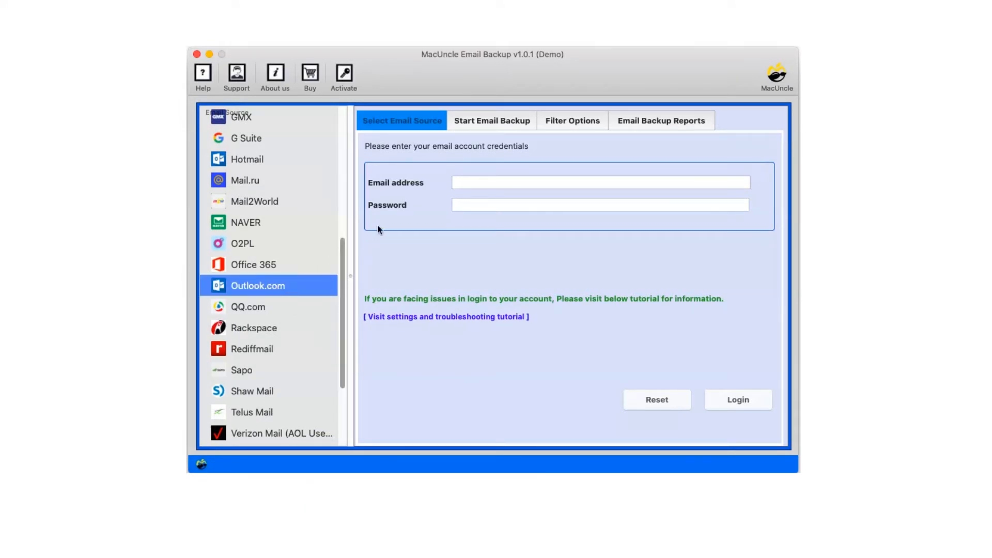
click(599, 182)
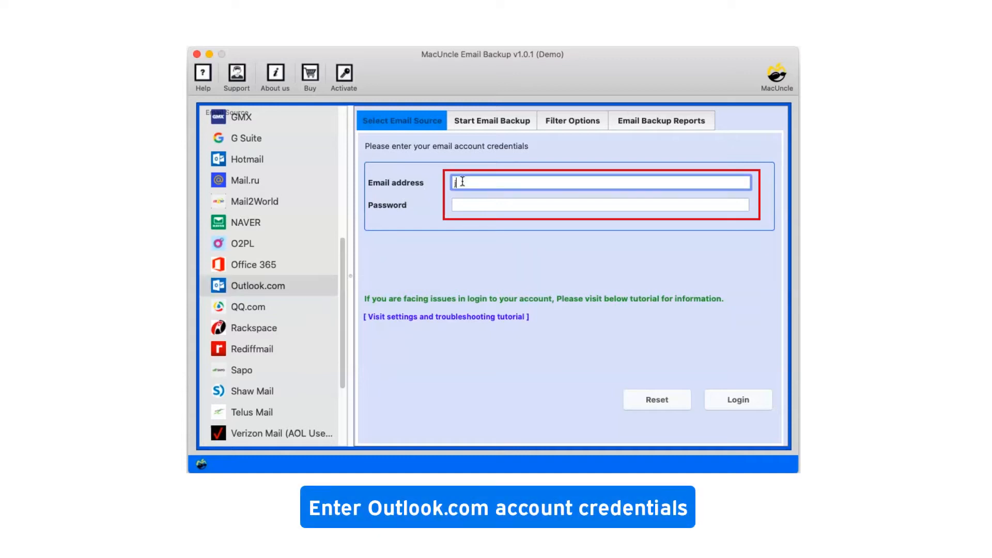
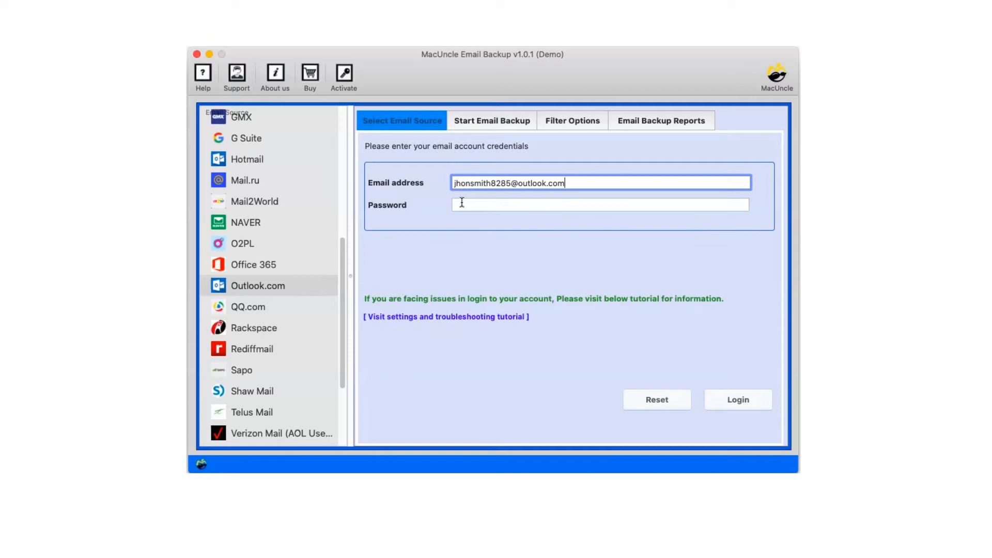
click(599, 204)
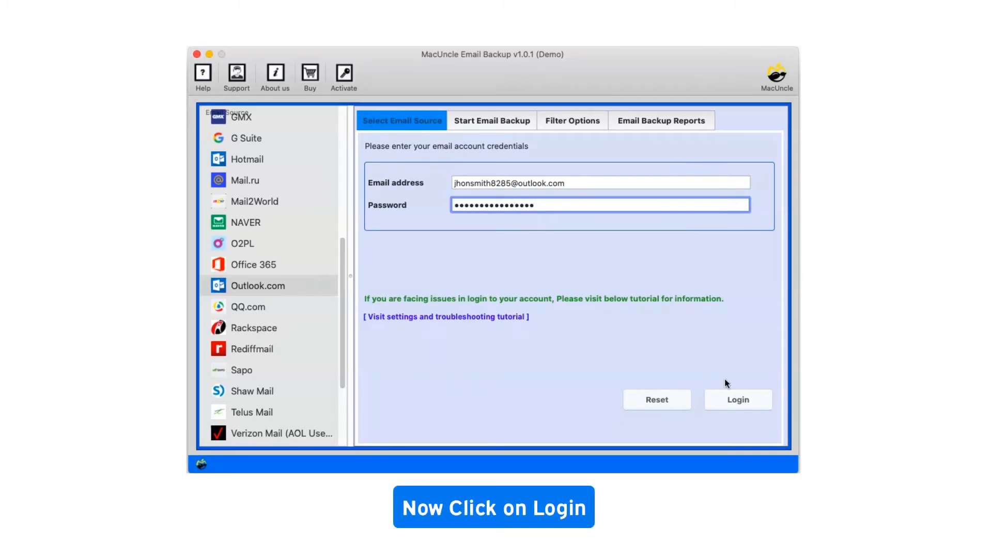
click(738, 400)
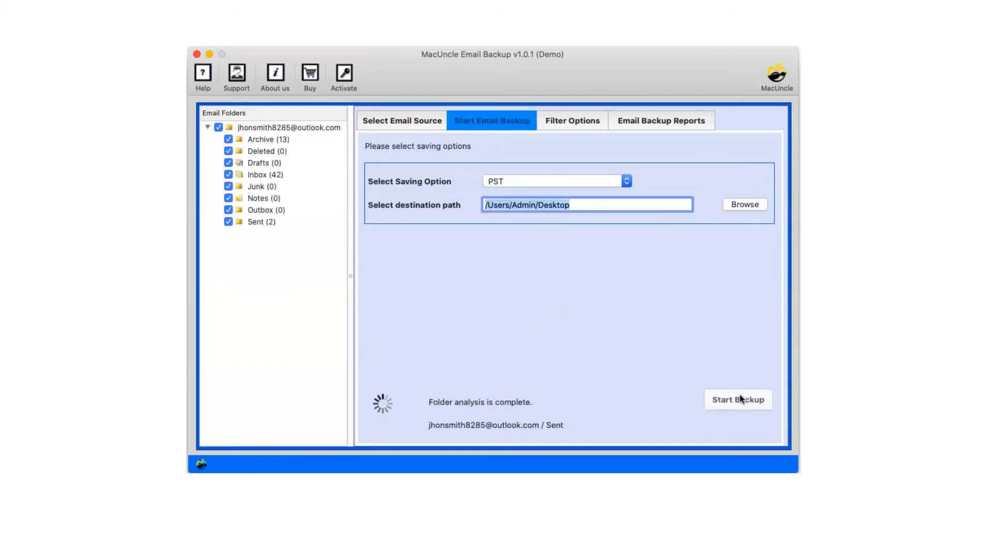
Deselect all folders, then check only Archive, Inbox and Sent for backup
click(219, 127)
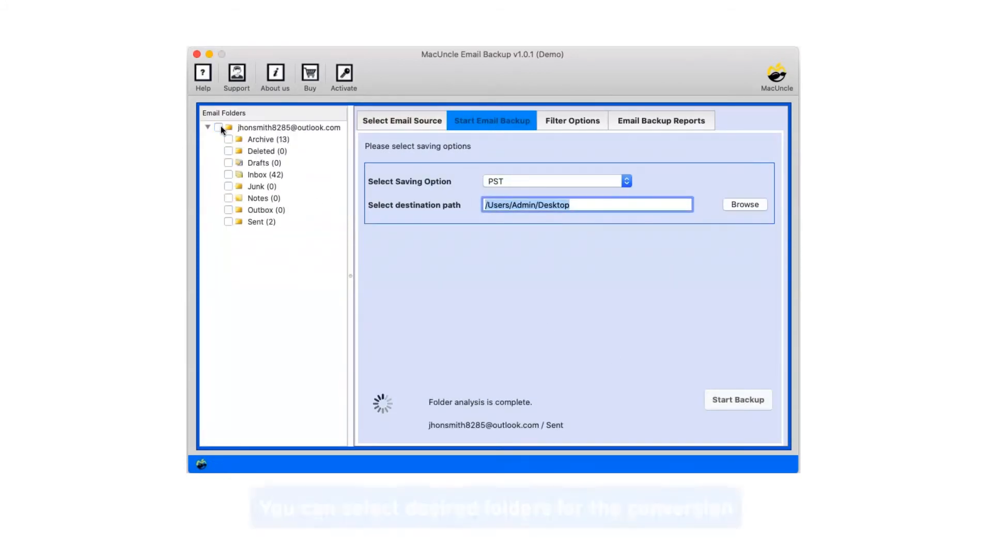
click(218, 127)
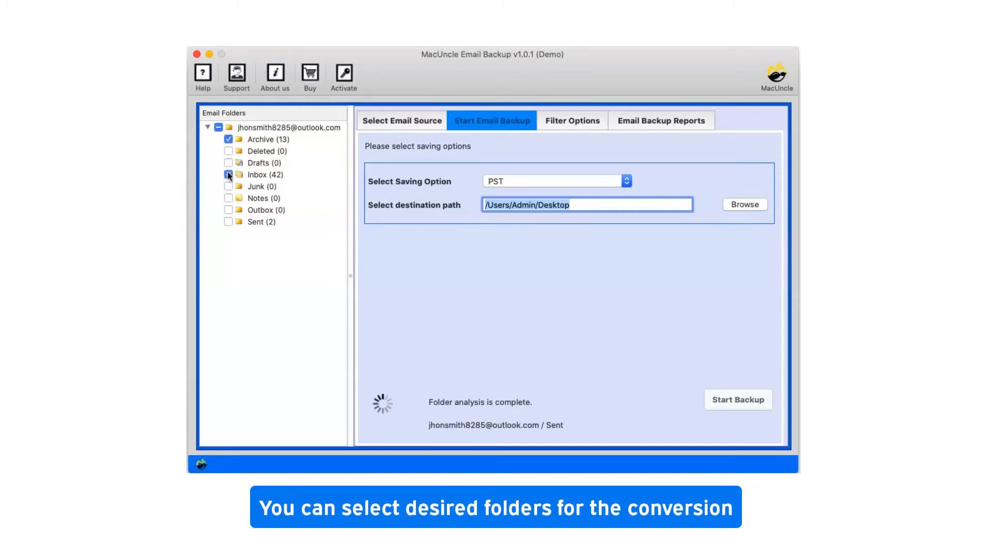
click(229, 221)
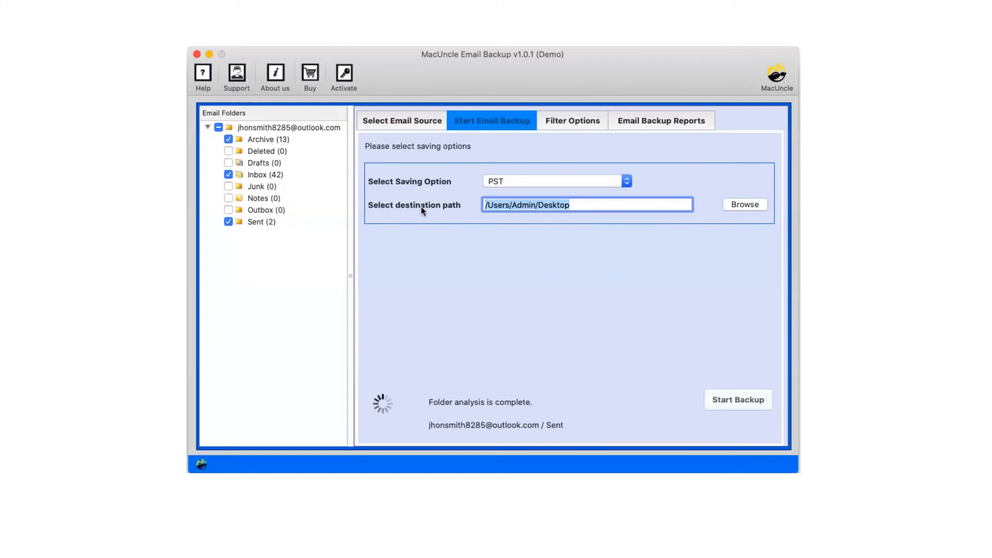
Choose PDF format with destination Desktop/Output and review the file naming options
click(625, 181)
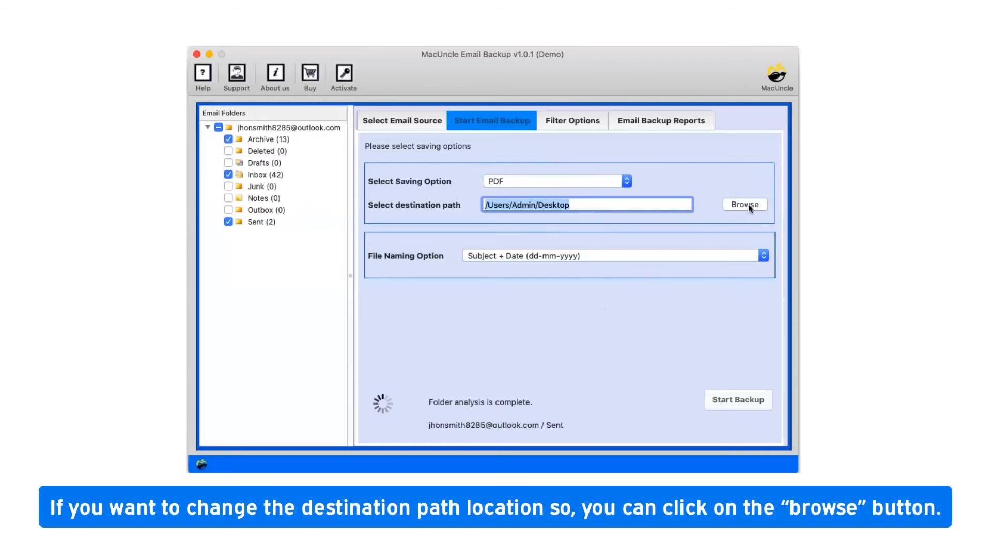
click(744, 204)
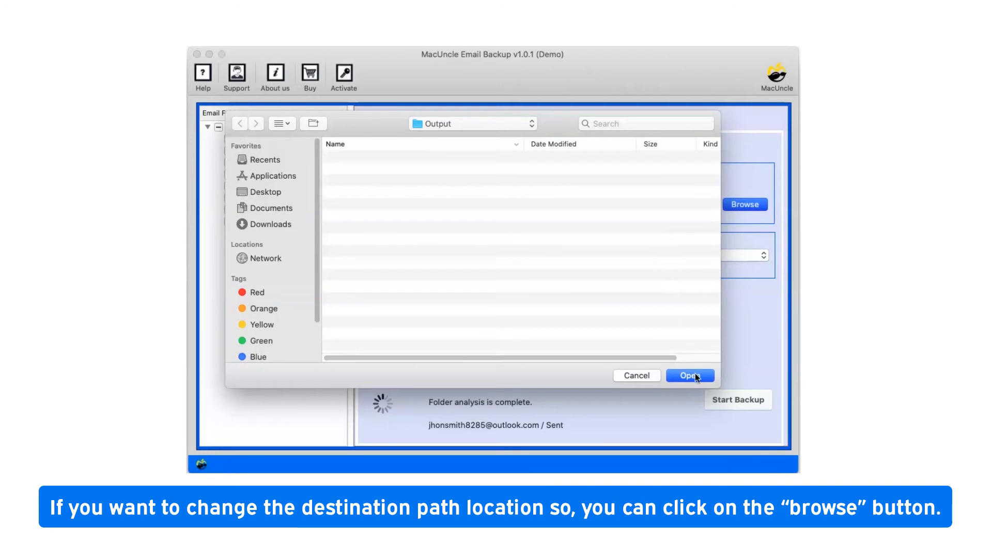
click(690, 375)
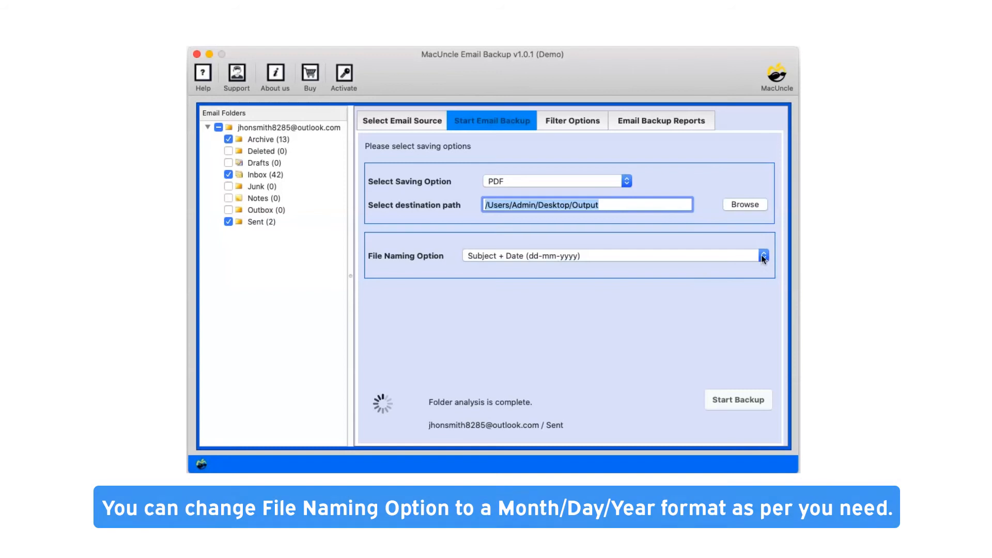
click(763, 255)
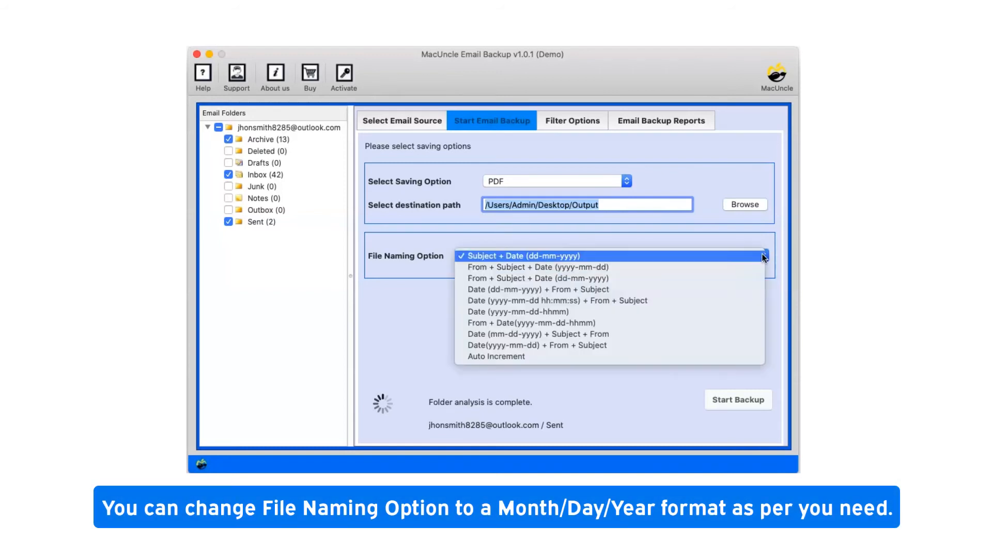
mouse_move(719, 257)
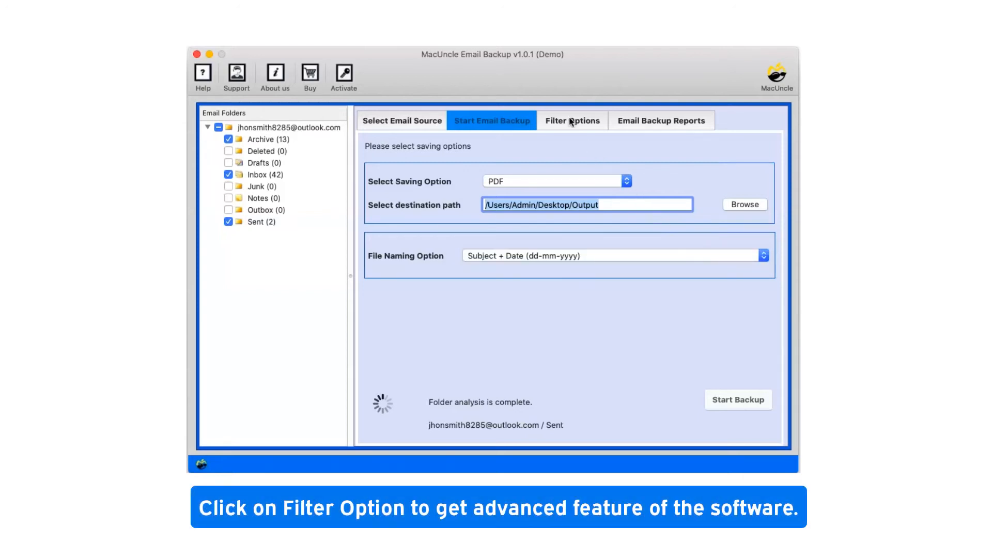
Show the filter options and try the advanced filters, leaving them off
click(572, 120)
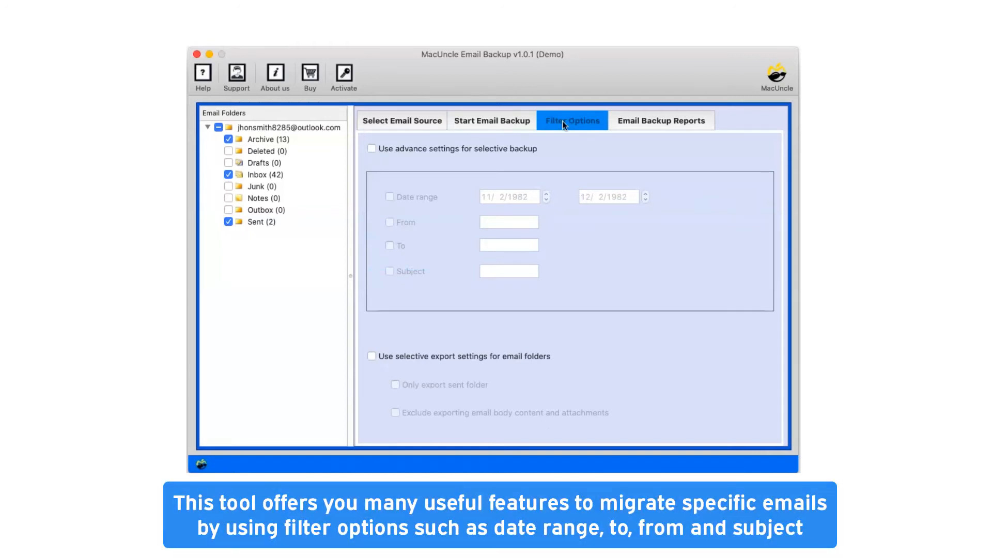
click(371, 148)
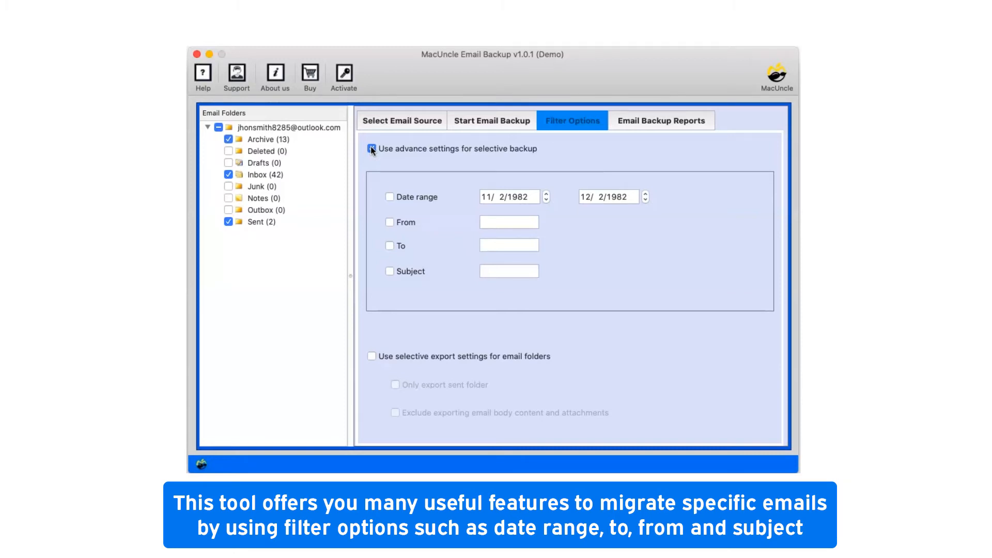
click(372, 148)
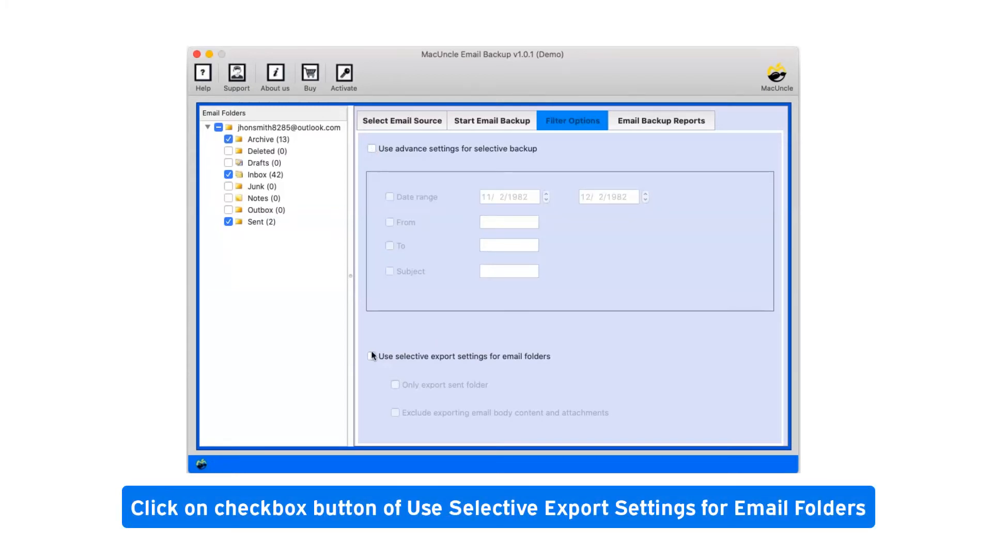
Try the selective export settings (Sent-only, exclude bodies/attachments), then leave them off
click(372, 356)
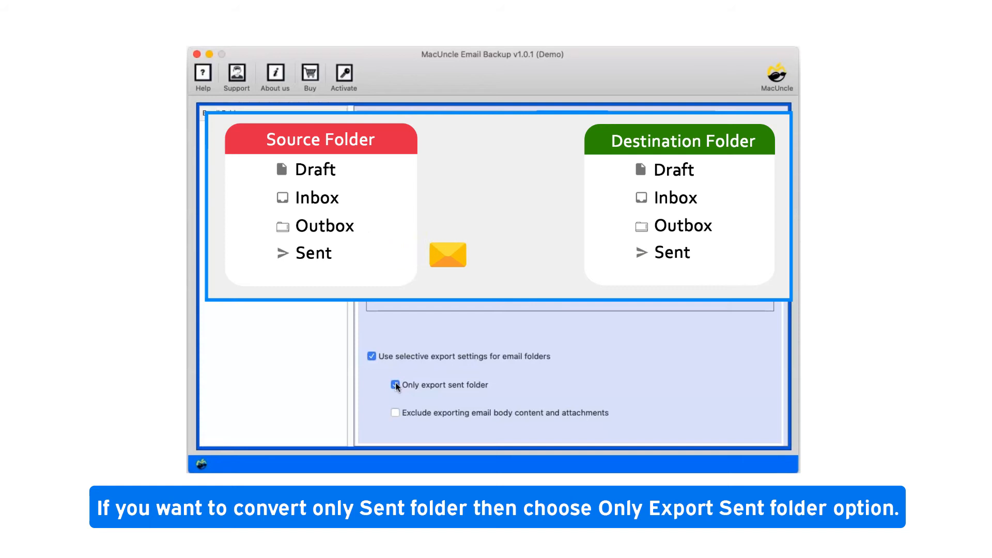
click(395, 385)
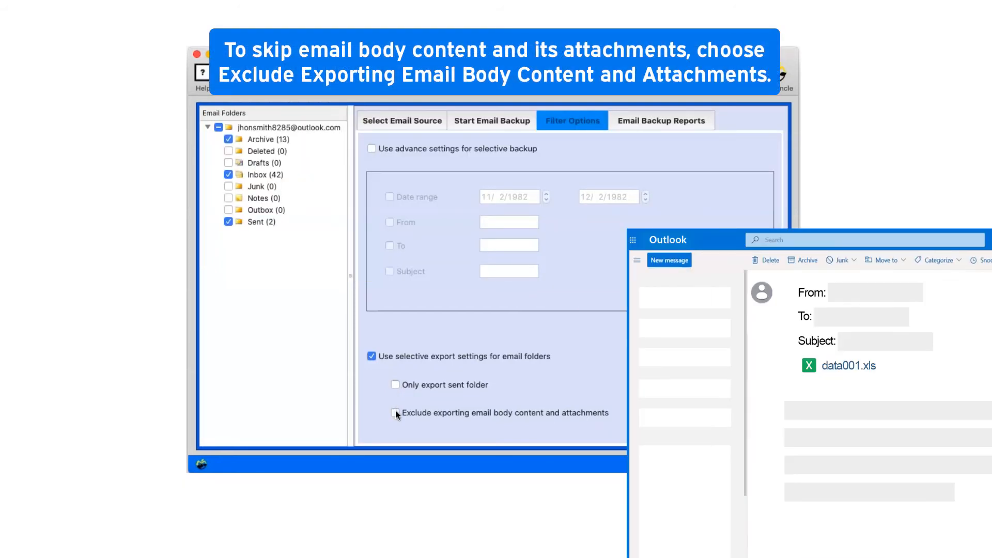
click(395, 412)
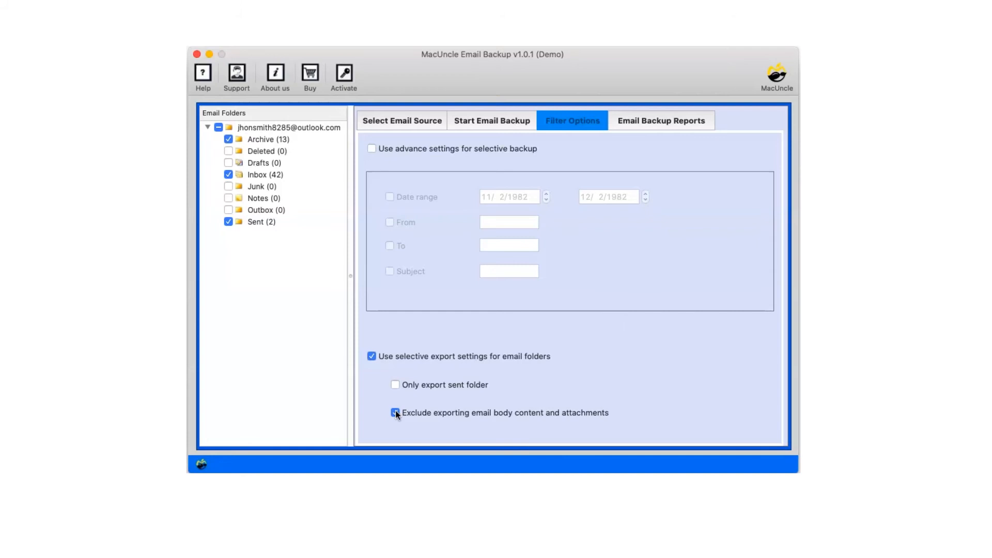
click(372, 356)
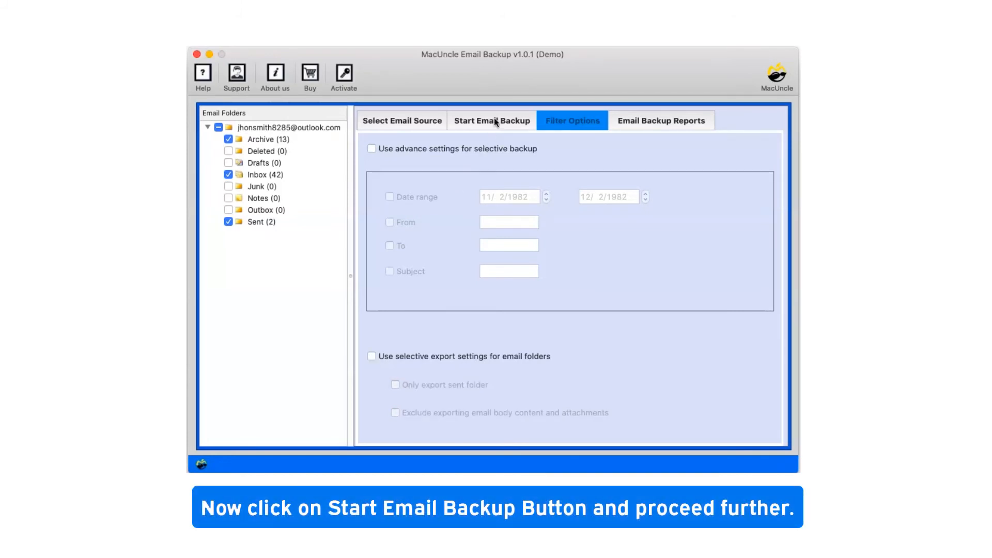
Start the backup of the three folders and wait for Conversion Complete
click(492, 120)
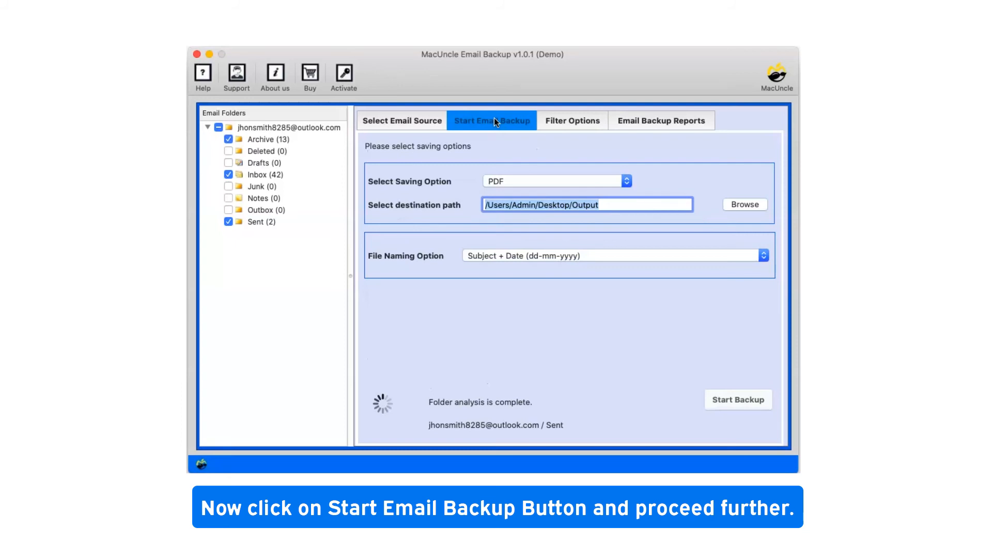
mouse_move(631, 269)
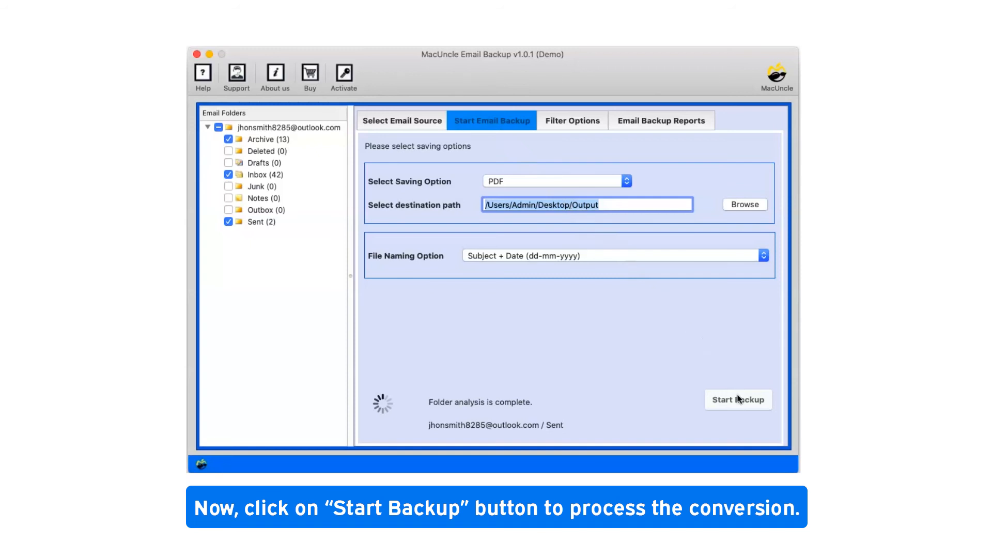
click(738, 399)
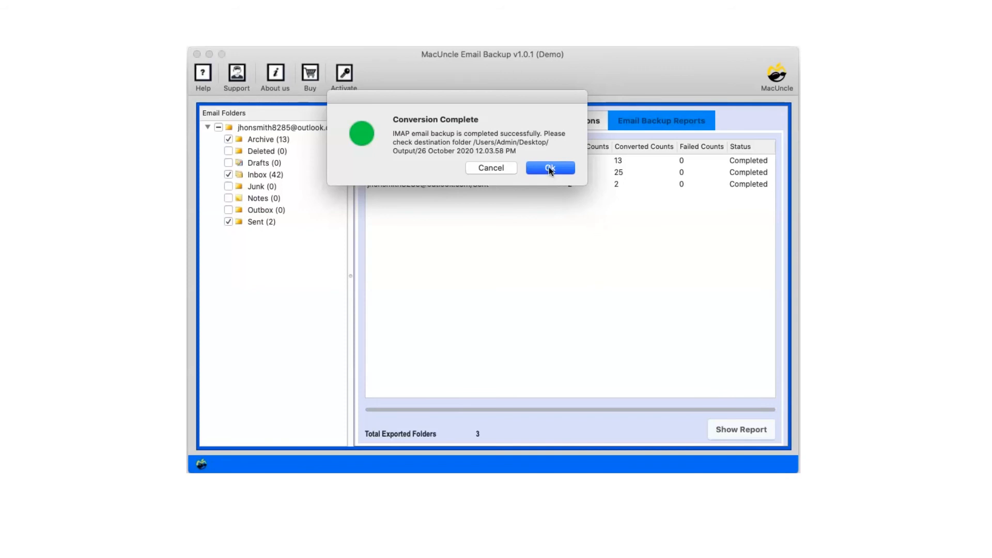
Acknowledge the Conversion Complete and Trial version dialogs with OK
click(549, 167)
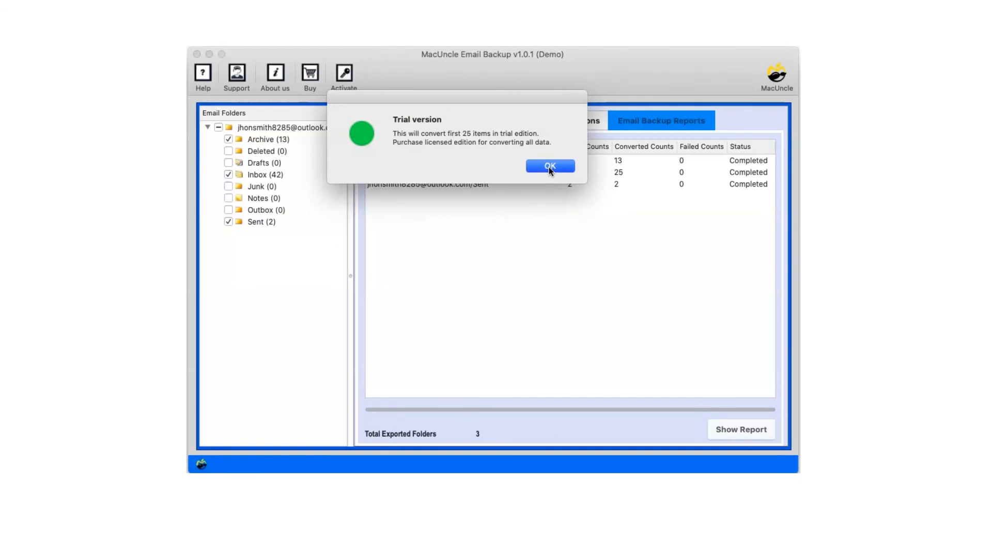
click(549, 165)
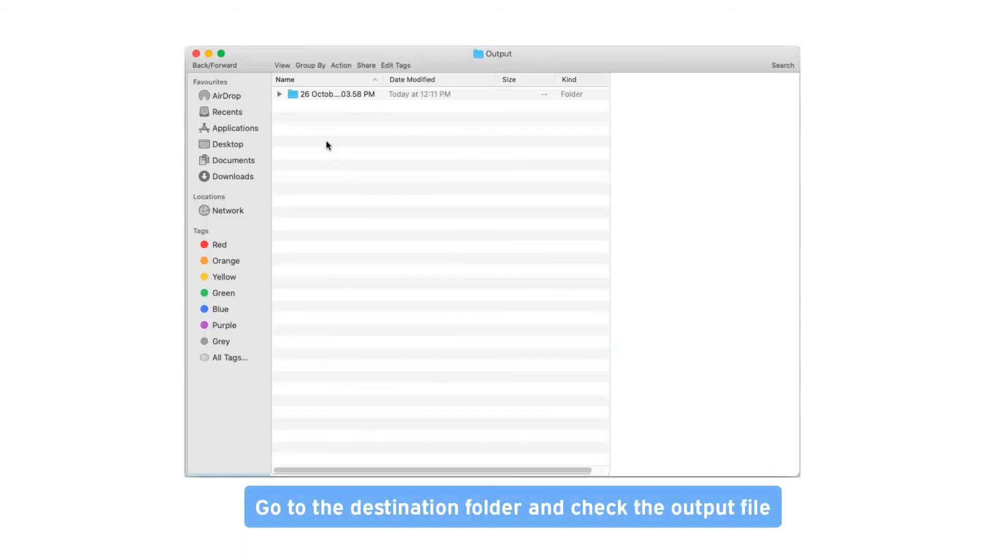
Open the dated backup folder and its Inbox subfolder to view the exported PDFs
double_click(337, 94)
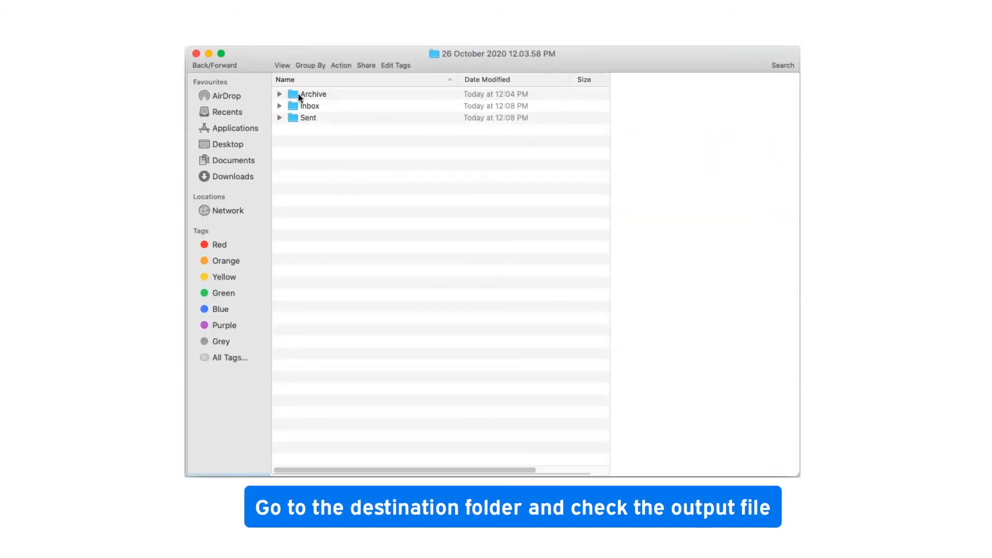
double_click(309, 105)
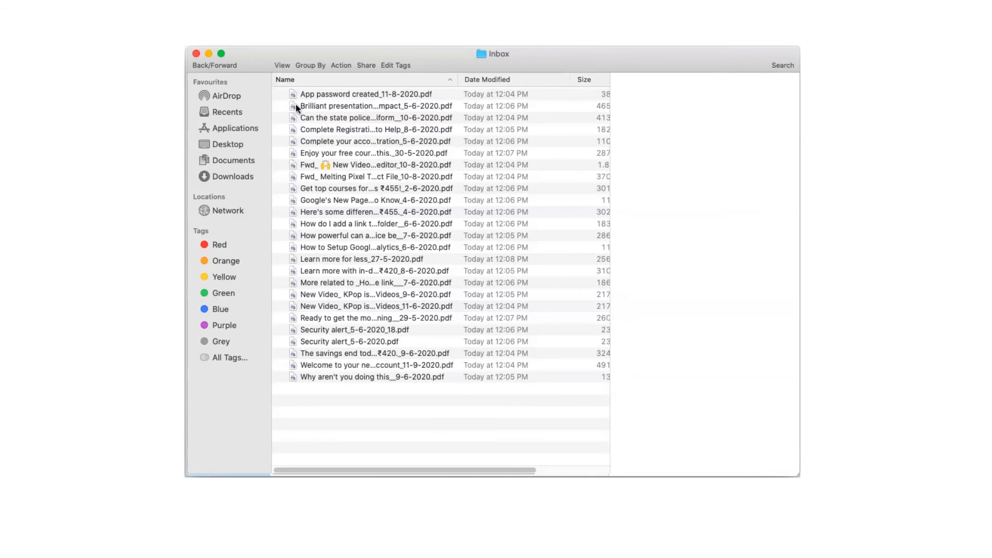